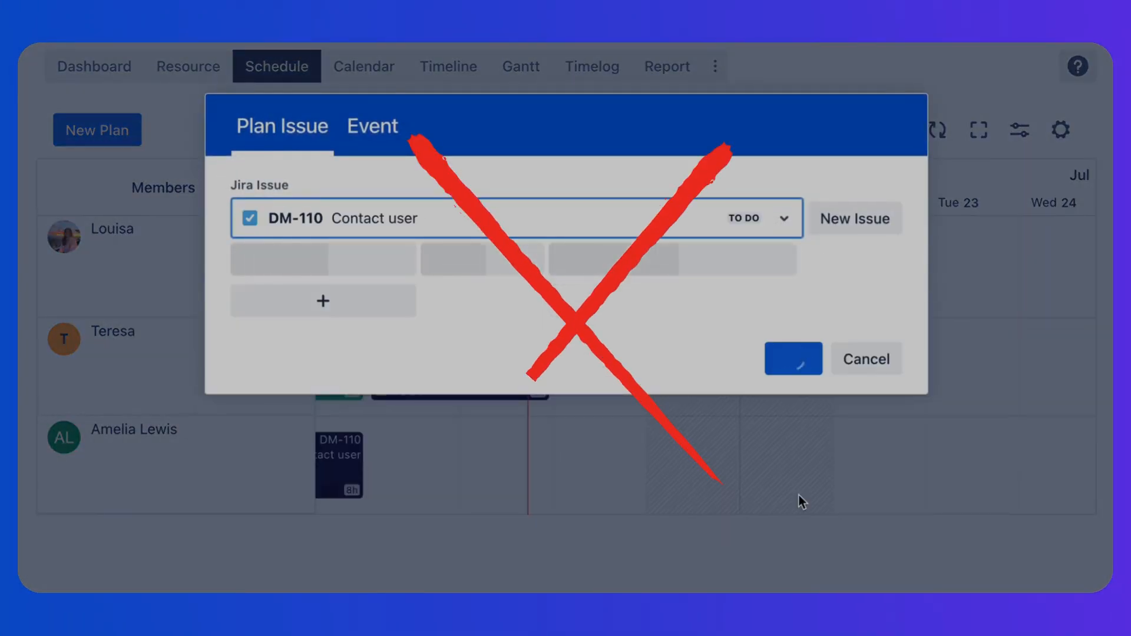
Start a new issue from the Plan Issue dialog for Task 'Contact user' in Example (EX).
{"action": "left_click", "coordinate": [865, 359]}
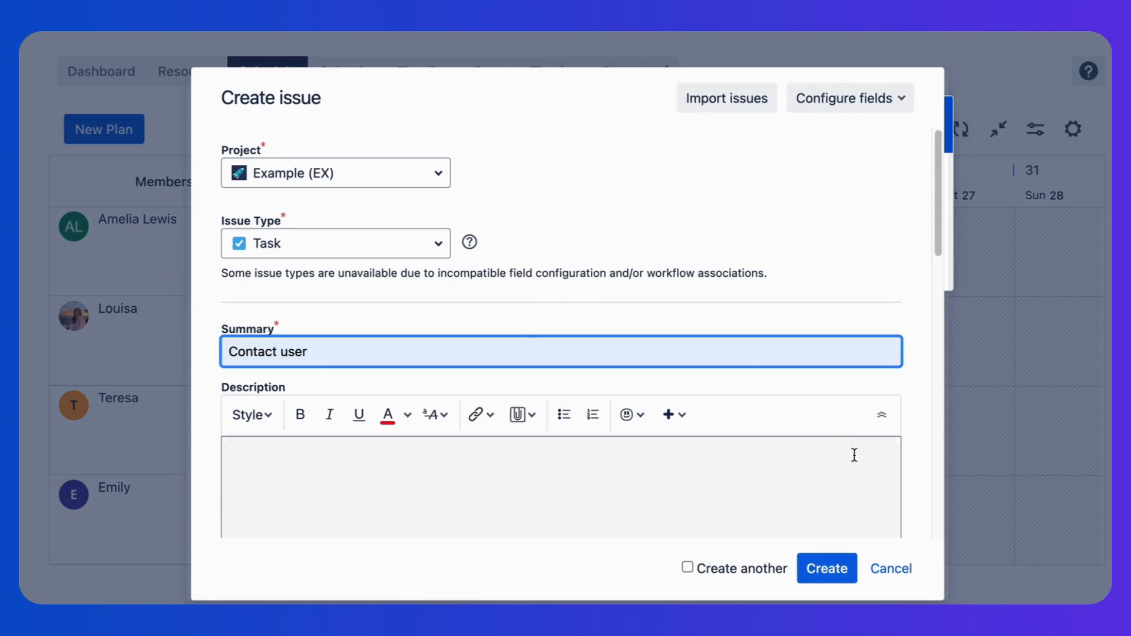
Create EX-17 Contact user and set its plan to repeat.
{"action": "left_click", "coordinate": [826, 568]}
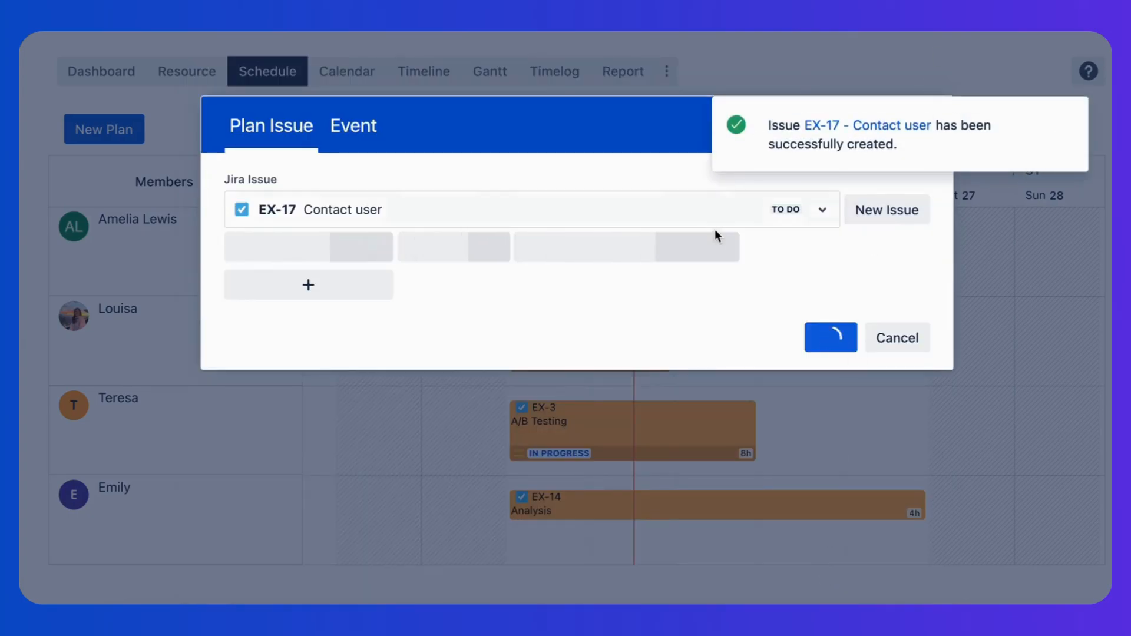
{"action": "left_click", "coordinate": [309, 348]}
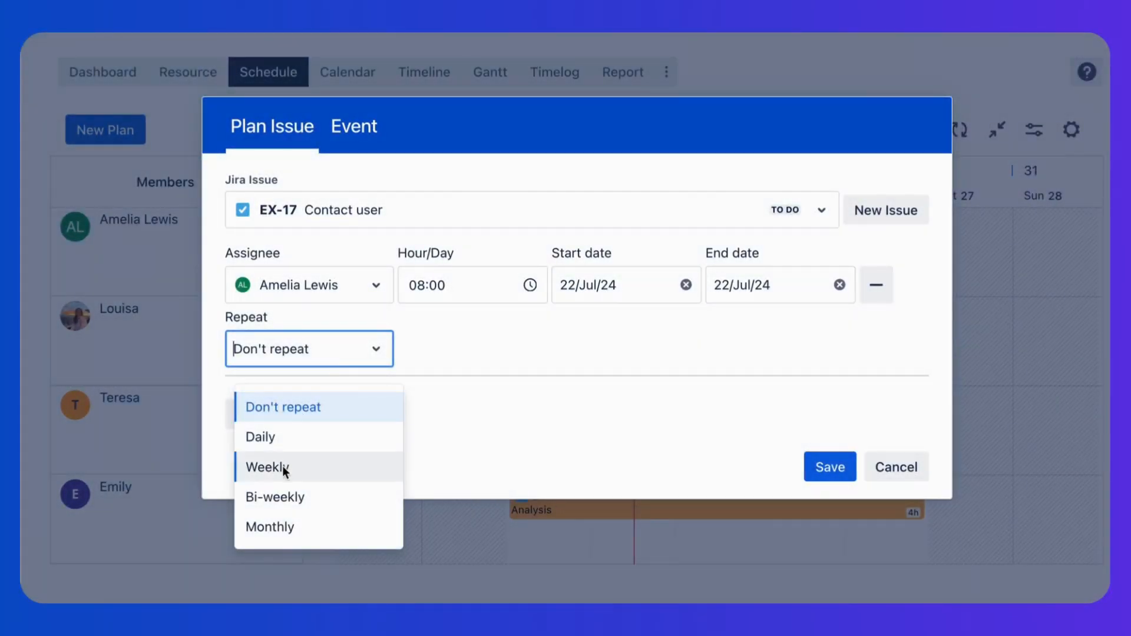
{"action": "mouse_move", "coordinate": [328, 526]}
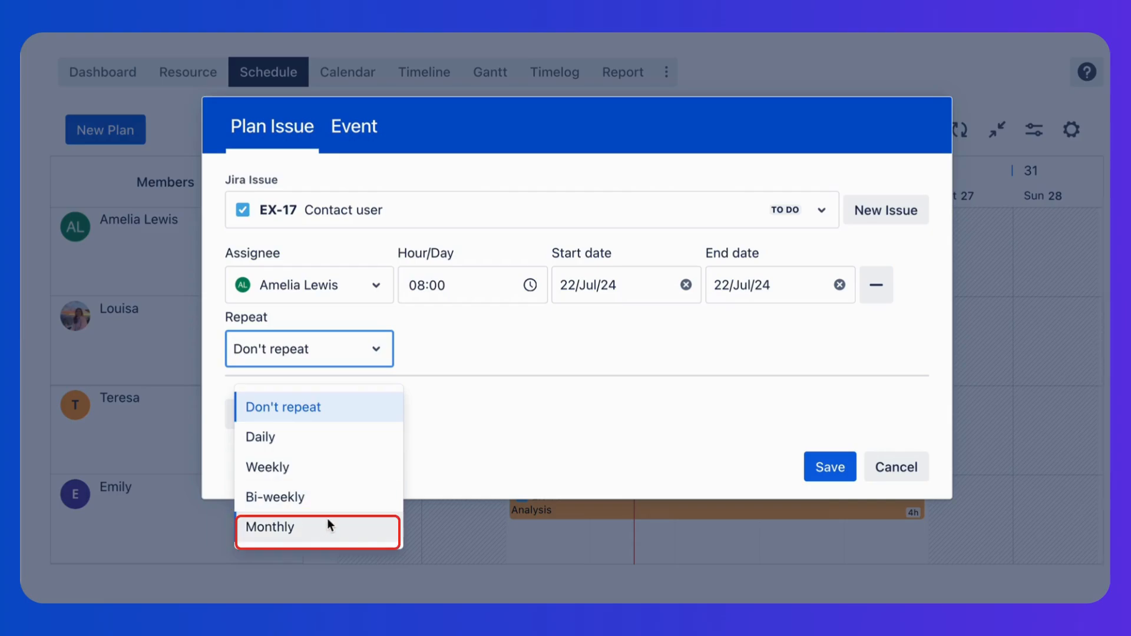
{"action": "left_click", "coordinate": [260, 437]}
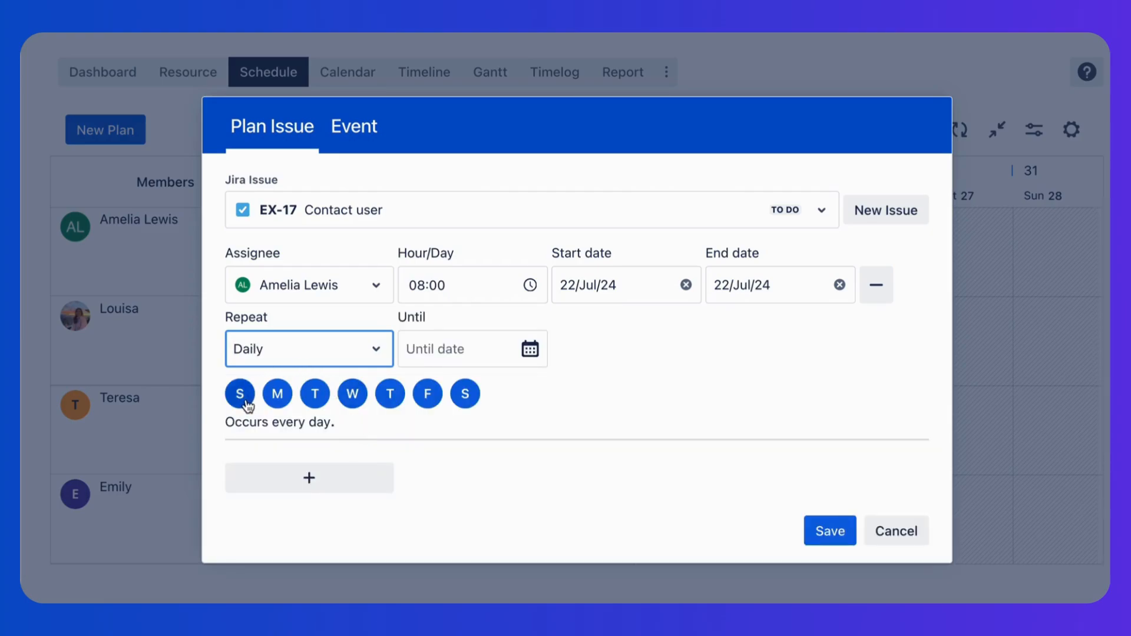
Drop Sunday and Thursday from the repeat days, save the plan, and open EX-17's card actions.
{"action": "left_click", "coordinate": [308, 348]}
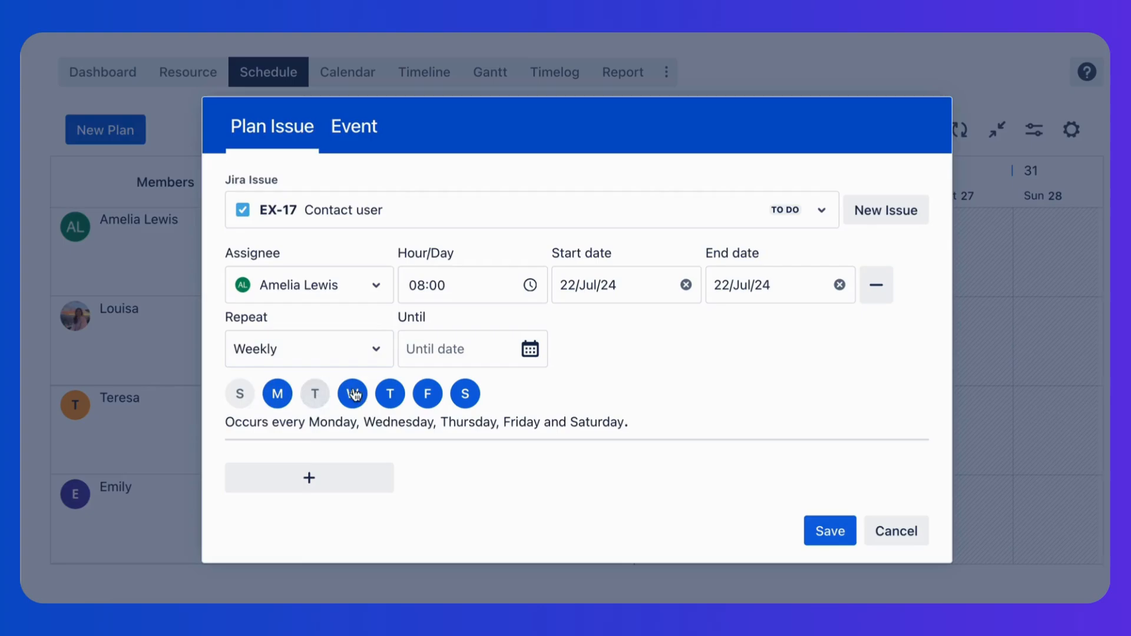
{"action": "left_click", "coordinate": [465, 394]}
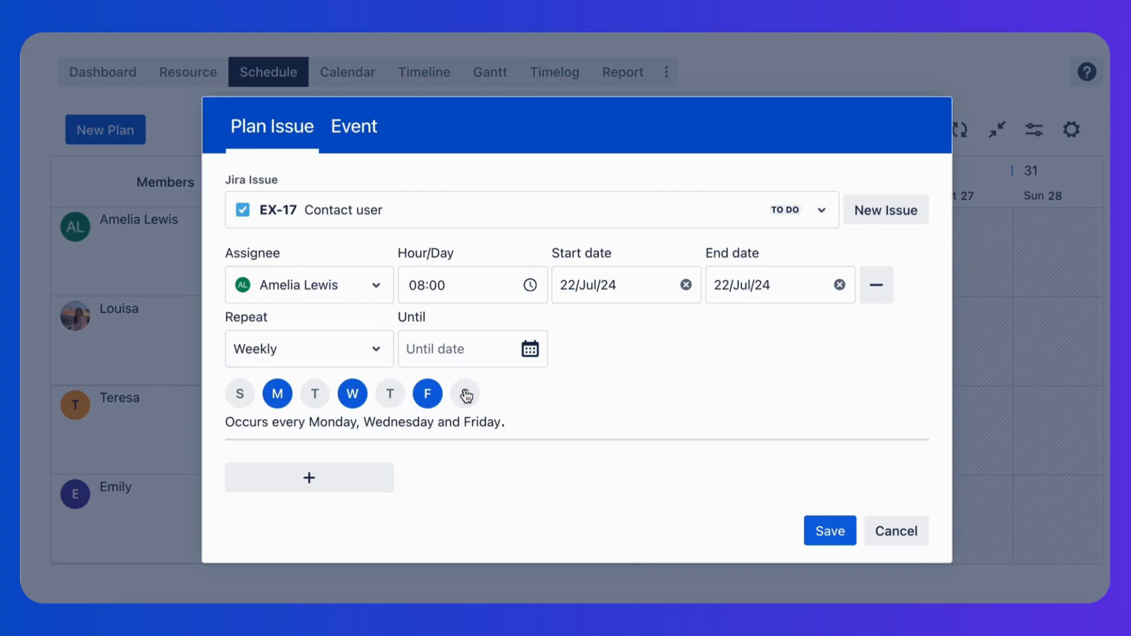
{"action": "left_click", "coordinate": [828, 531]}
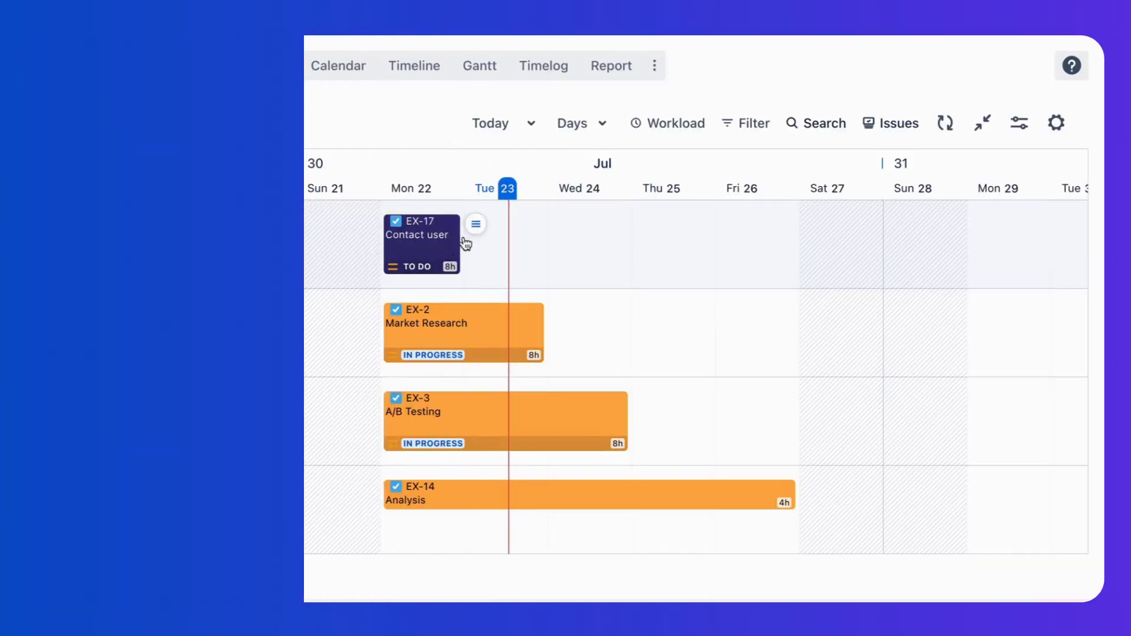
{"action": "left_click", "coordinate": [475, 224]}
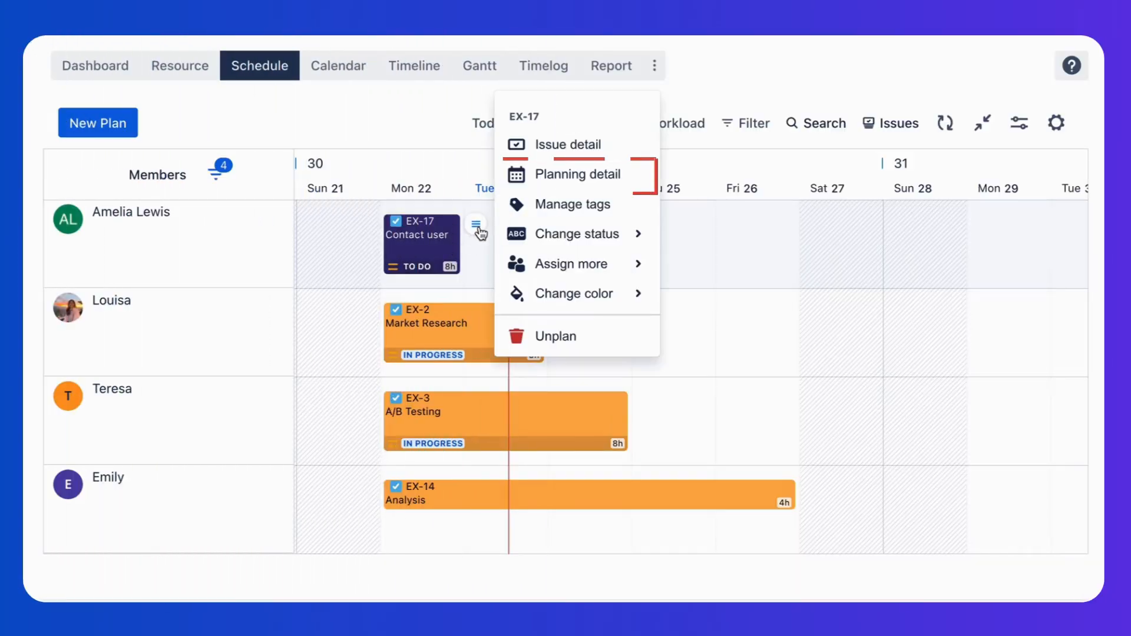
{"action": "mouse_move", "coordinate": [586, 191]}
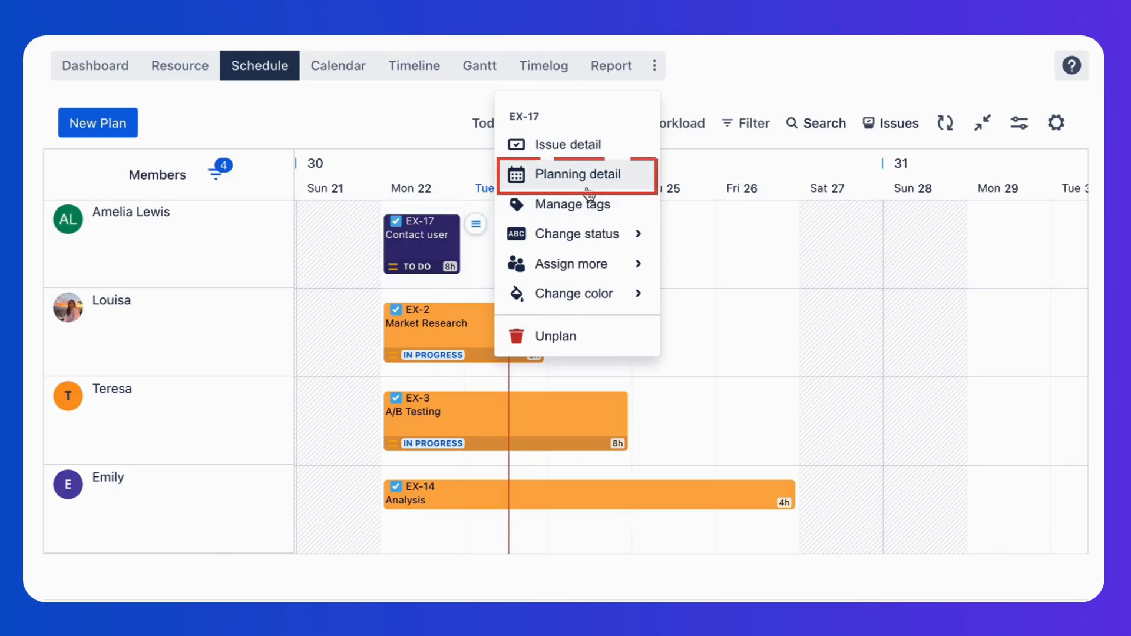
Open EX-17's planning details and repeat weekly on Mon, Wed, Fri until 31 Jul 2024.
{"action": "left_click", "coordinate": [575, 174]}
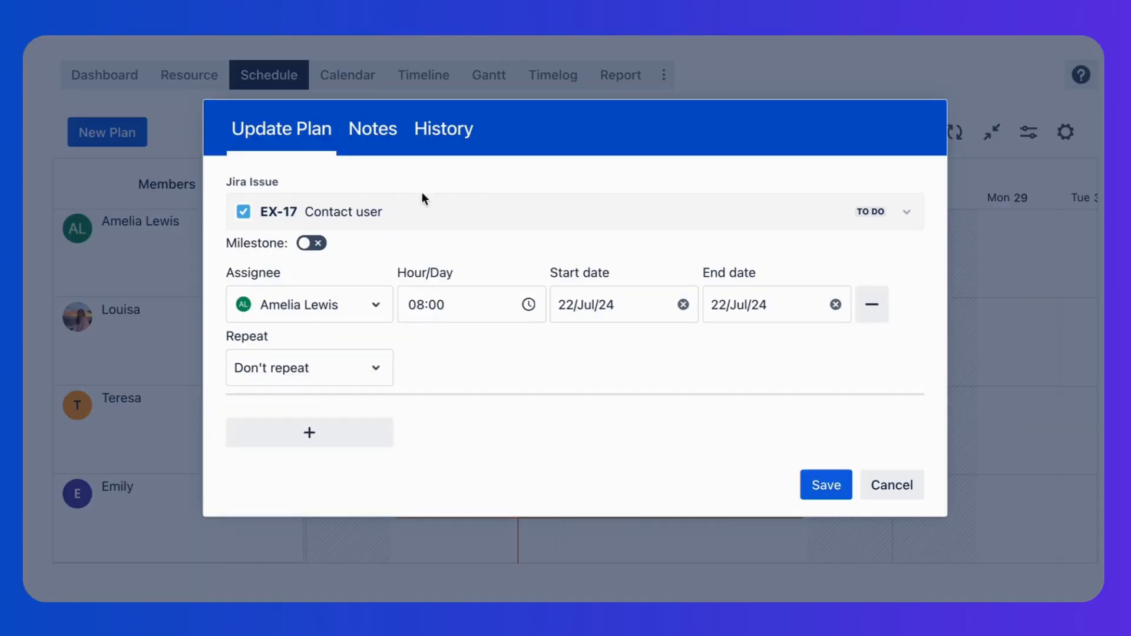
{"action": "left_click", "coordinate": [309, 367]}
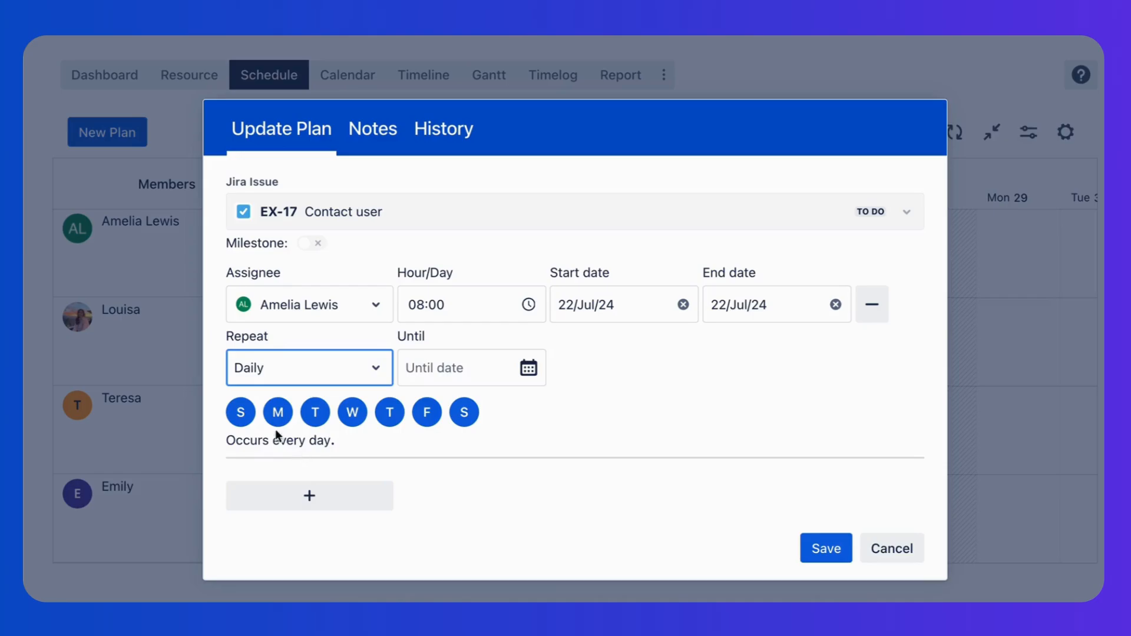
{"action": "left_click", "coordinate": [309, 366]}
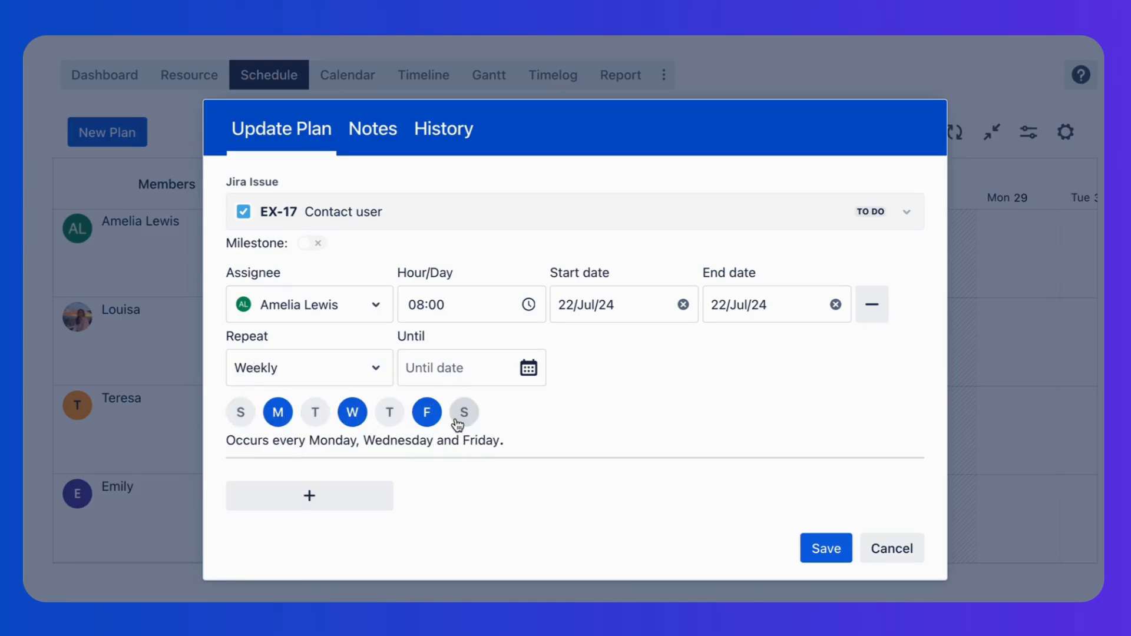
{"action": "left_click", "coordinate": [825, 549]}
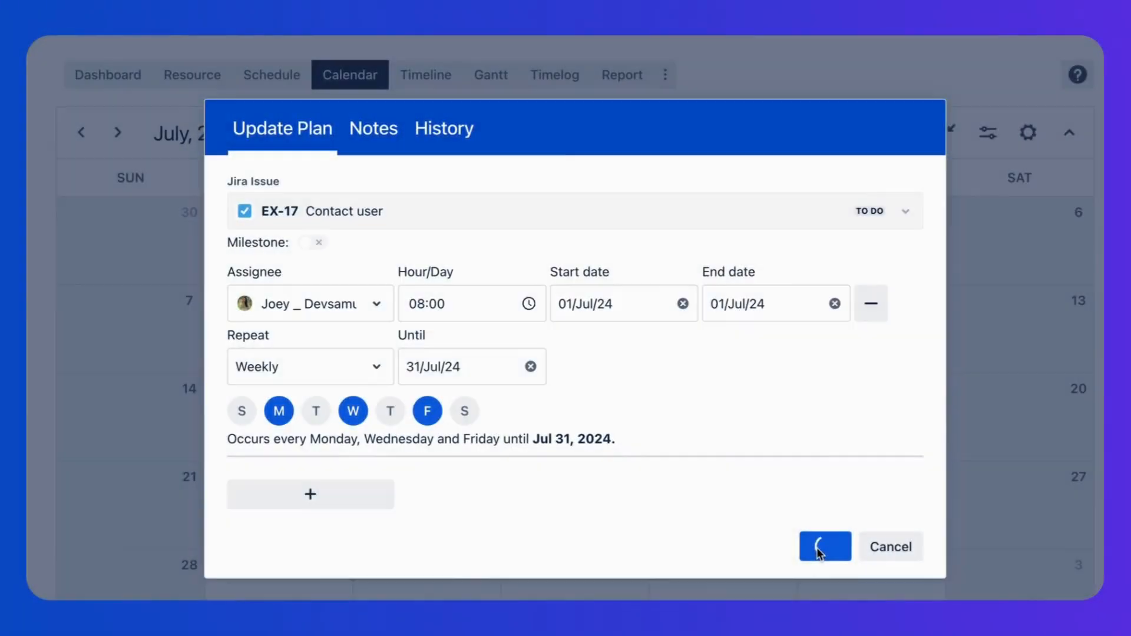
Save the Mon/Wed/Fri recurring plan and switch the calendar to Week view.
{"action": "left_click", "coordinate": [825, 547]}
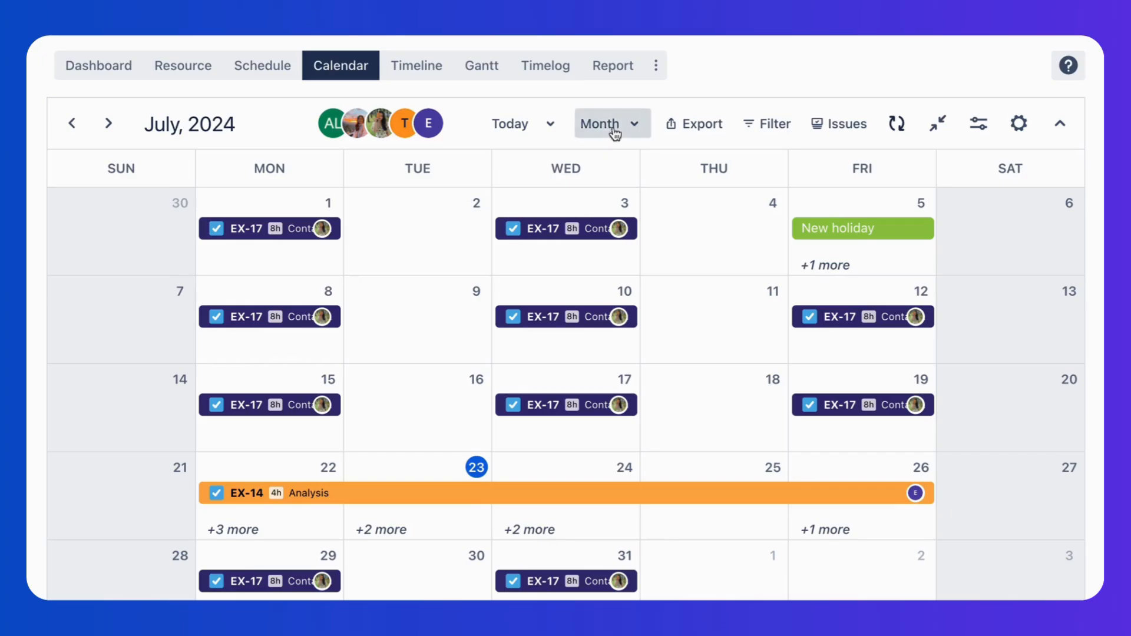
{"action": "left_click", "coordinate": [608, 123]}
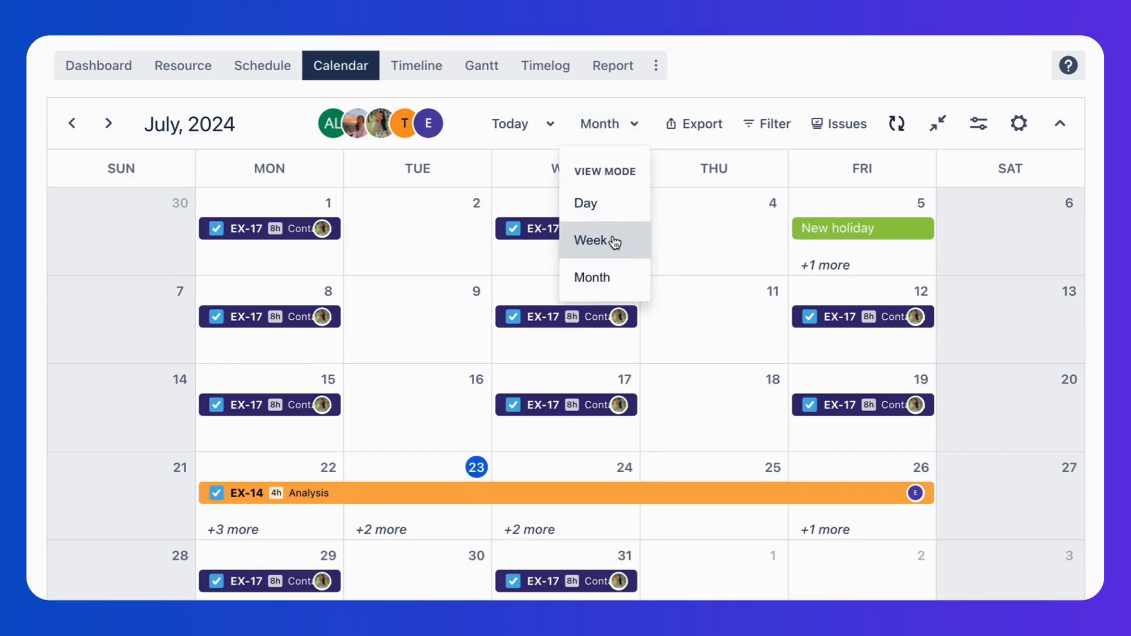
{"action": "left_click", "coordinate": [593, 240]}
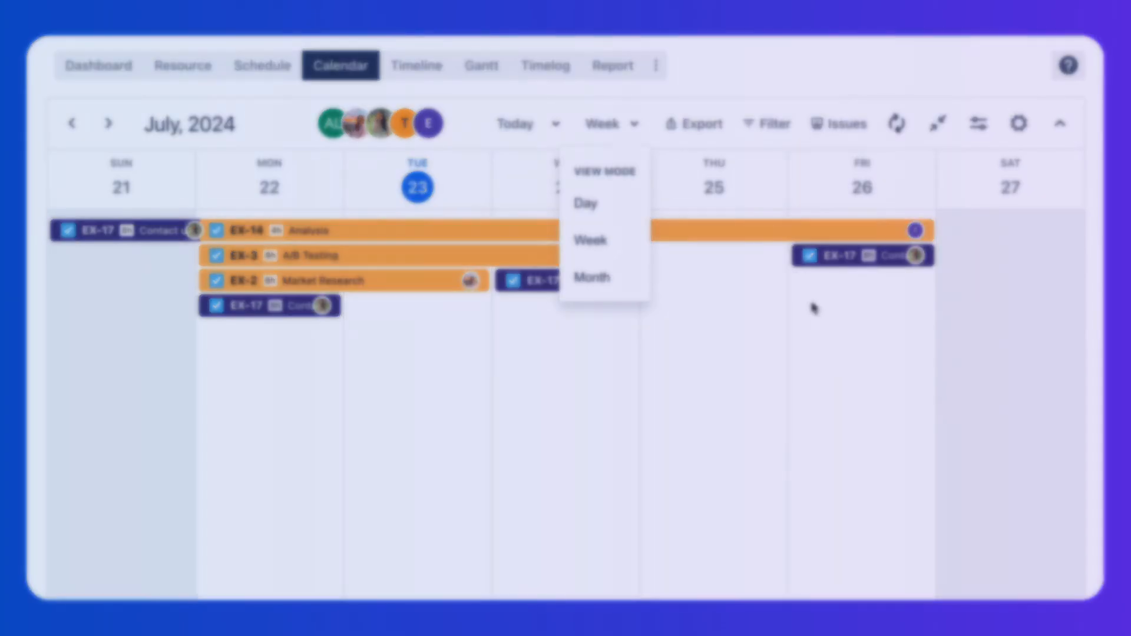